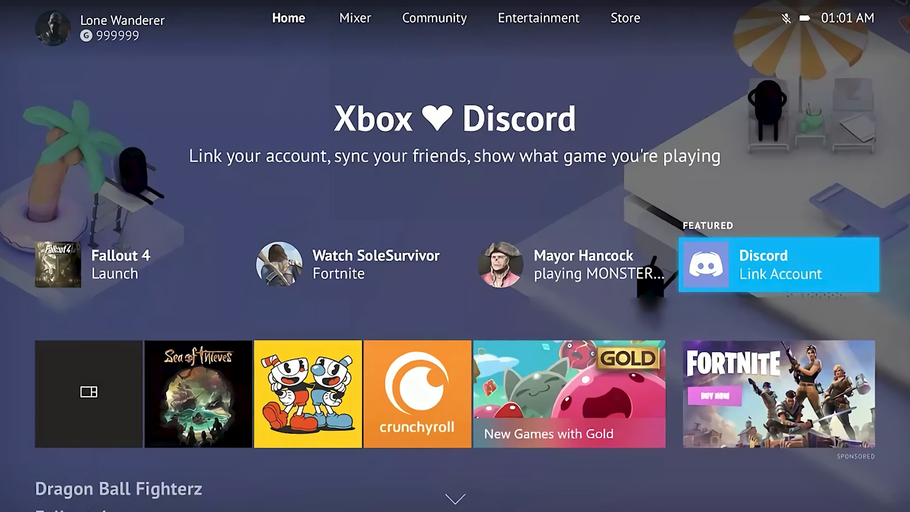
Begin creating your own server for me and my friends, glancing at the join-by-invite form first
{"action": "left_click", "coordinate": [779, 264]}
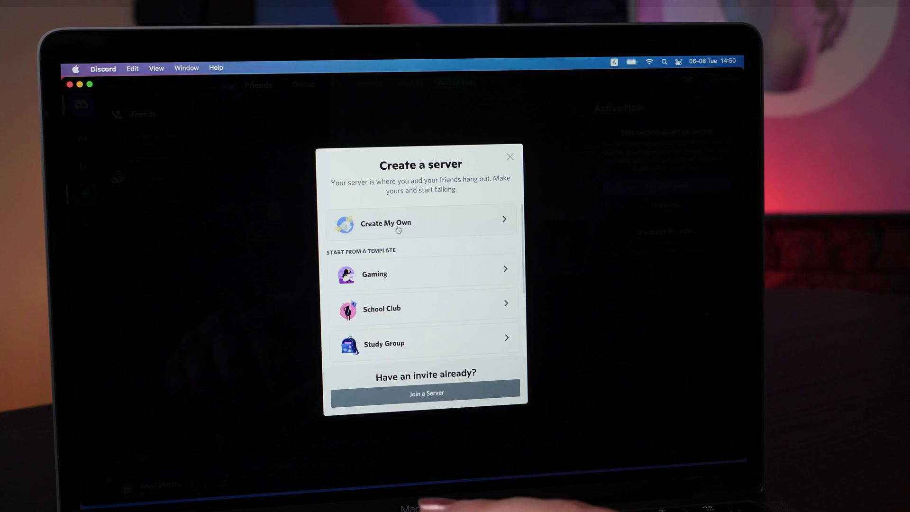
{"action": "left_click", "coordinate": [398, 223]}
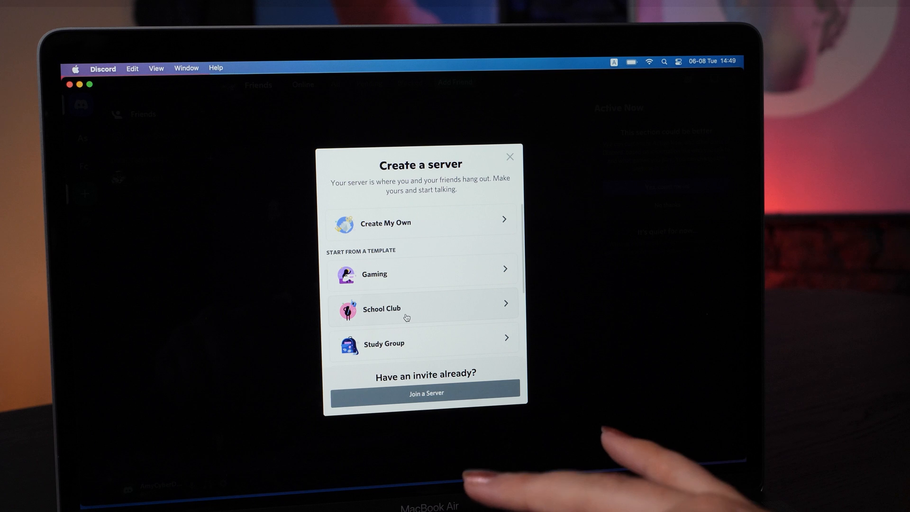
{"action": "left_click", "coordinate": [425, 393]}
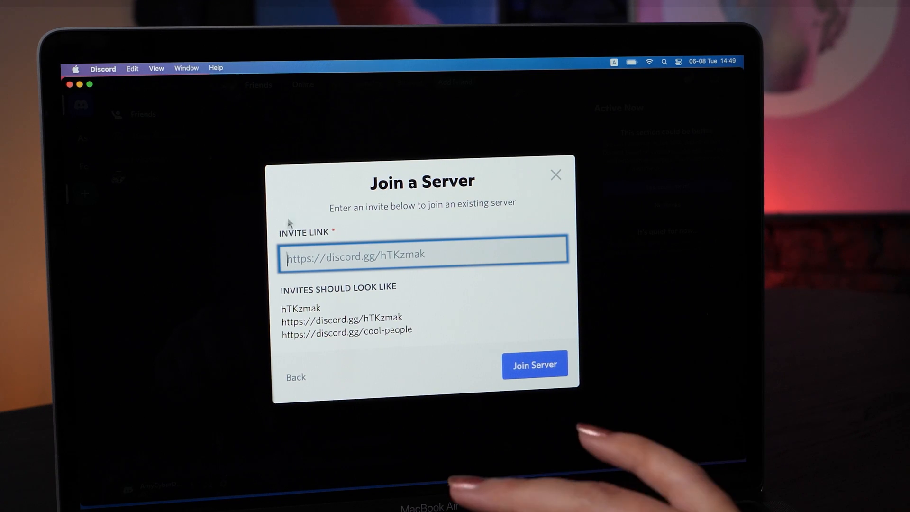
{"action": "left_click", "coordinate": [296, 378]}
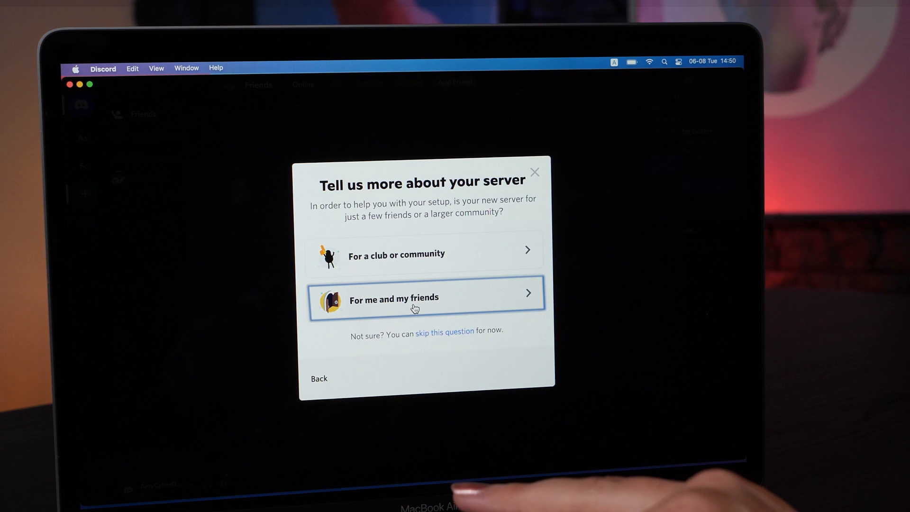
{"action": "left_click", "coordinate": [413, 298]}
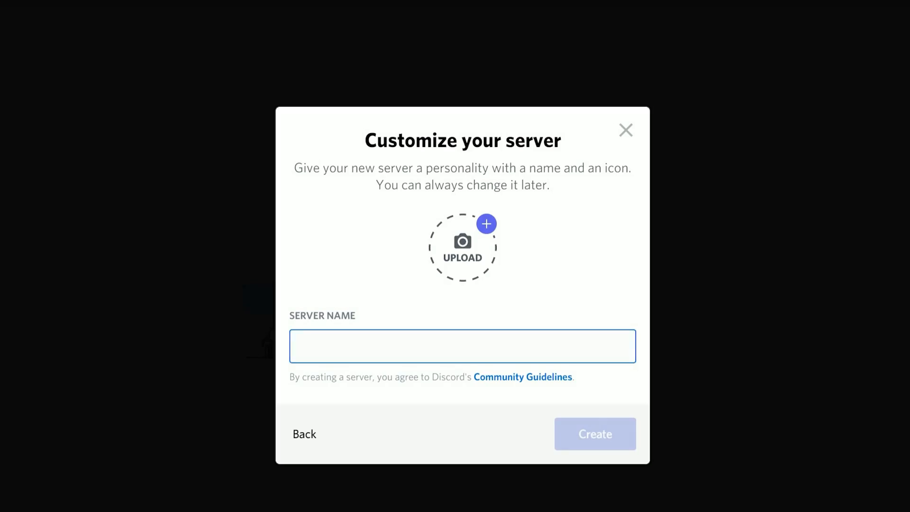
Name the new server 'My own server'
{"action": "type", "text": "My own server"}
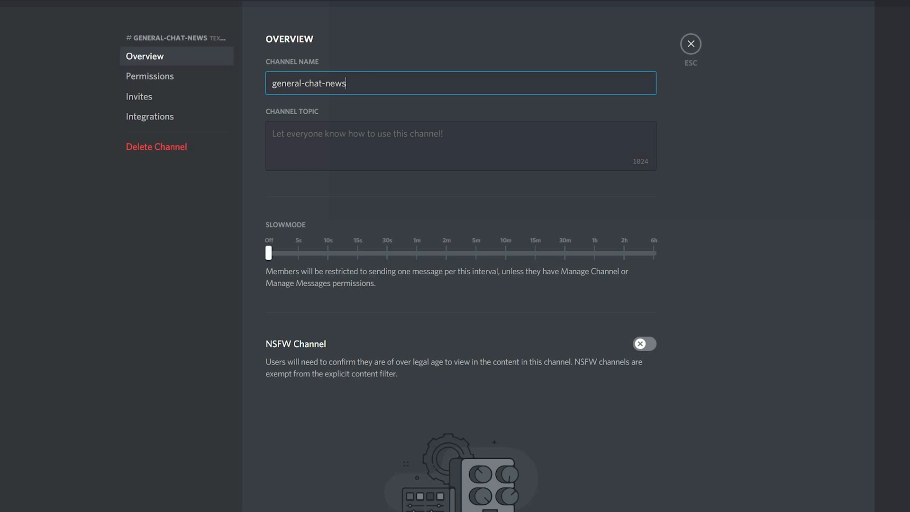
Leave the channel settings and connect to the General voice channel in Friends chat
{"action": "left_click", "coordinate": [692, 44]}
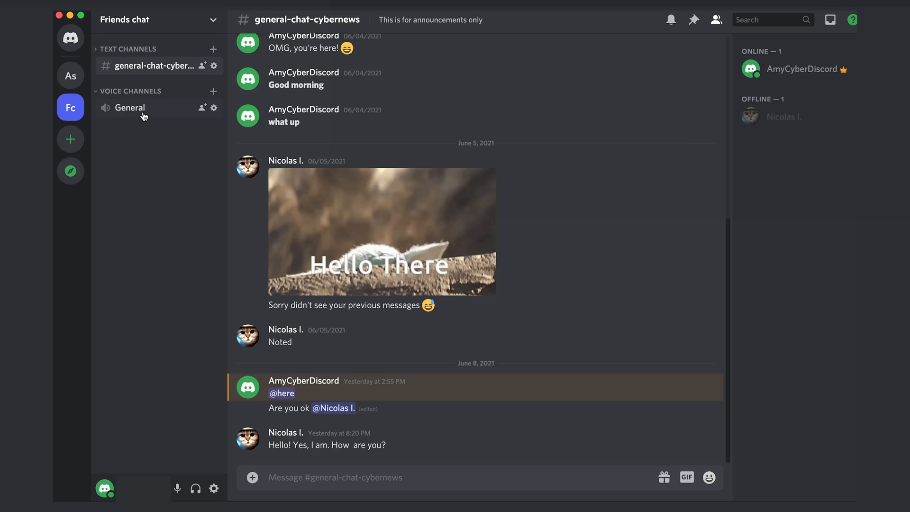
{"action": "left_click", "coordinate": [129, 108]}
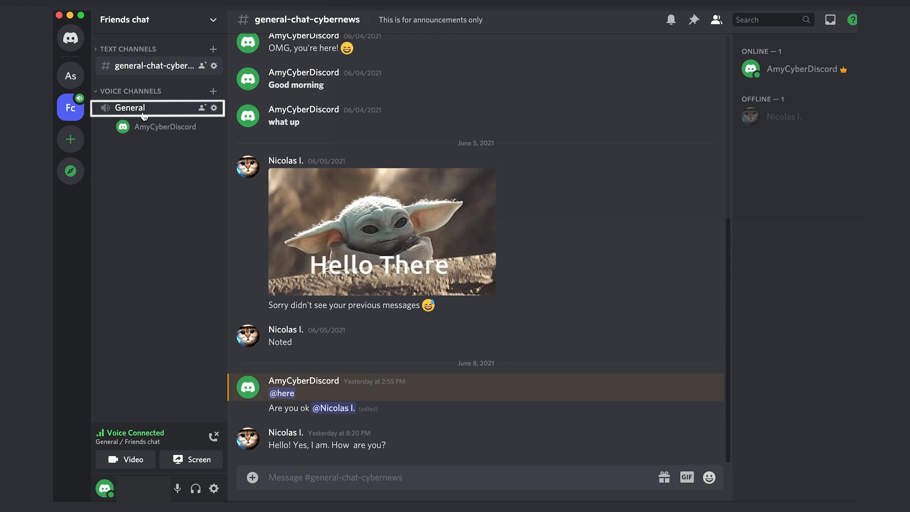
{"action": "mouse_move", "coordinate": [196, 365]}
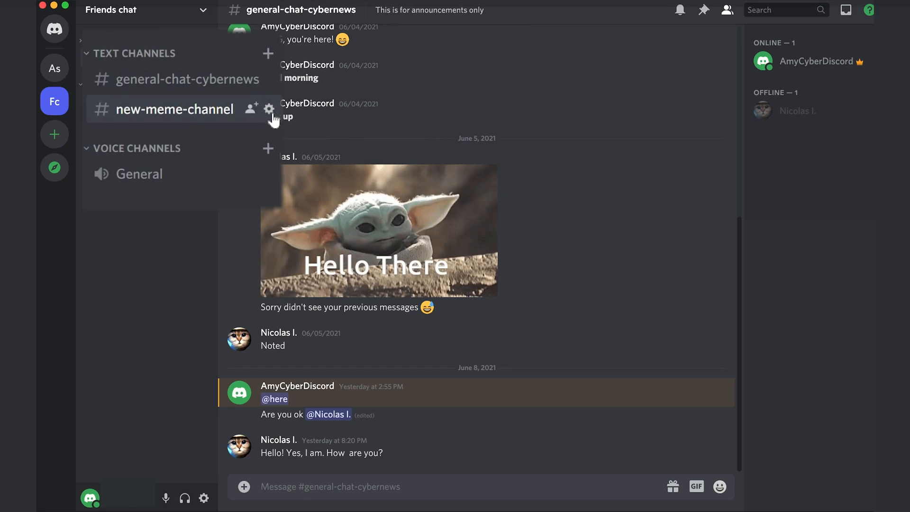
Delete new-meme-channel from Friends chat via its channel settings
{"action": "left_click", "coordinate": [269, 109]}
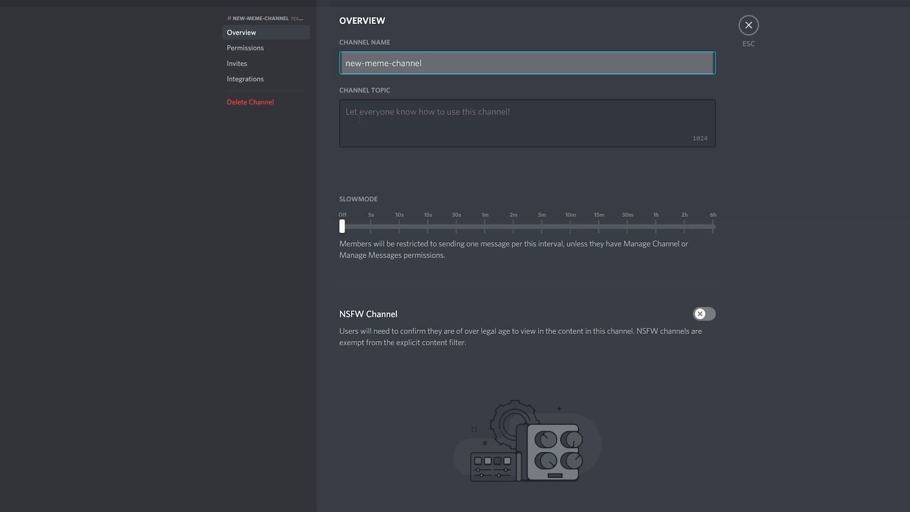
{"action": "left_click", "coordinate": [748, 25]}
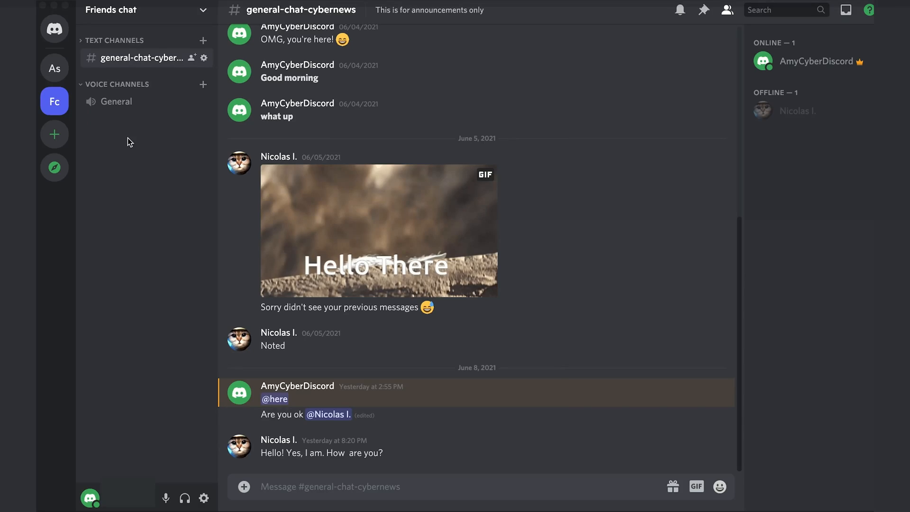
{"action": "mouse_move", "coordinate": [142, 108]}
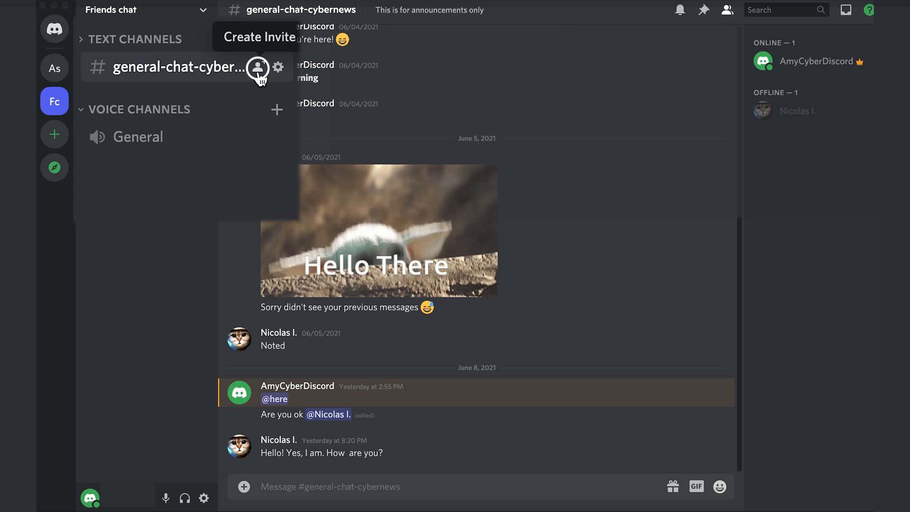
Create an invite for the general-chat-cybernews channel
{"action": "left_click", "coordinate": [258, 66]}
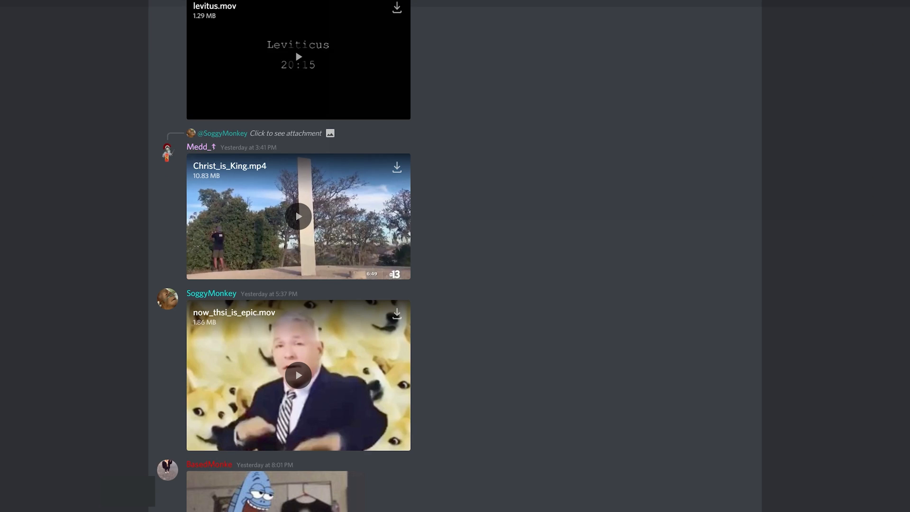
Scroll down through the busy channel's shared clips and memes
{"action": "scroll", "scroll_direction": "down", "scroll_amount": 3}
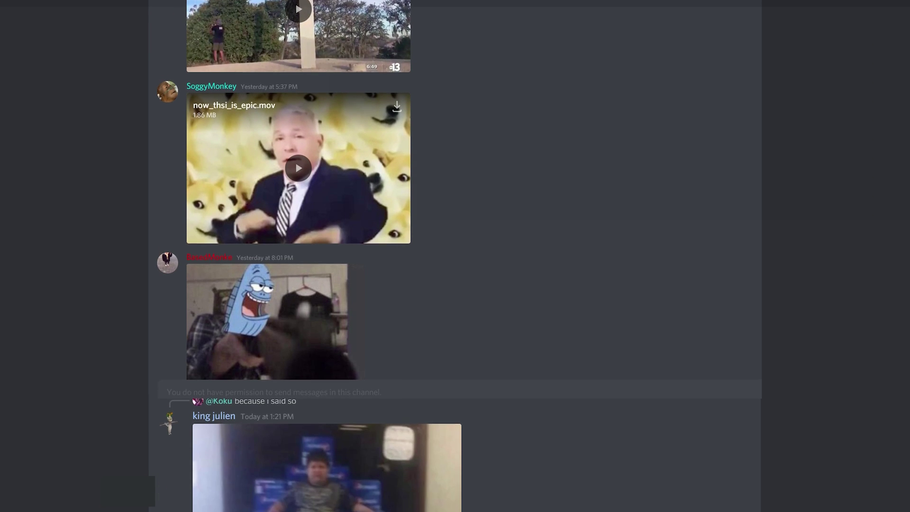
{"action": "scroll", "scroll_direction": "down", "scroll_amount": 3}
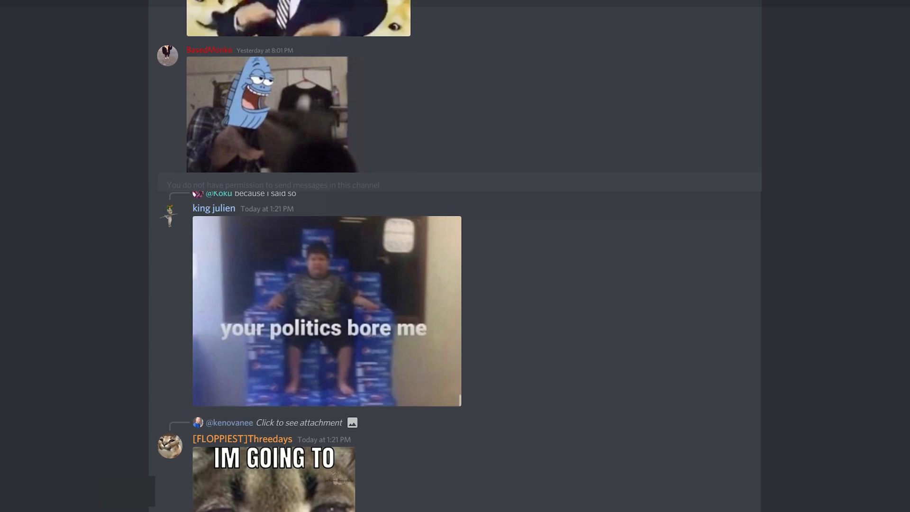
{"action": "scroll", "scroll_direction": "down", "scroll_amount": 3}
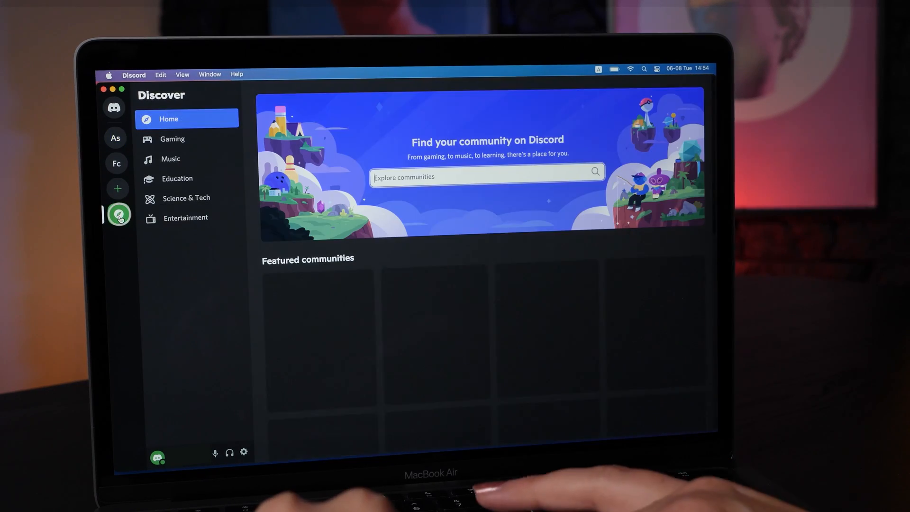
Search Discover for 'cats', preview the cats? community and just look around without joining
{"action": "type", "text": "For"}
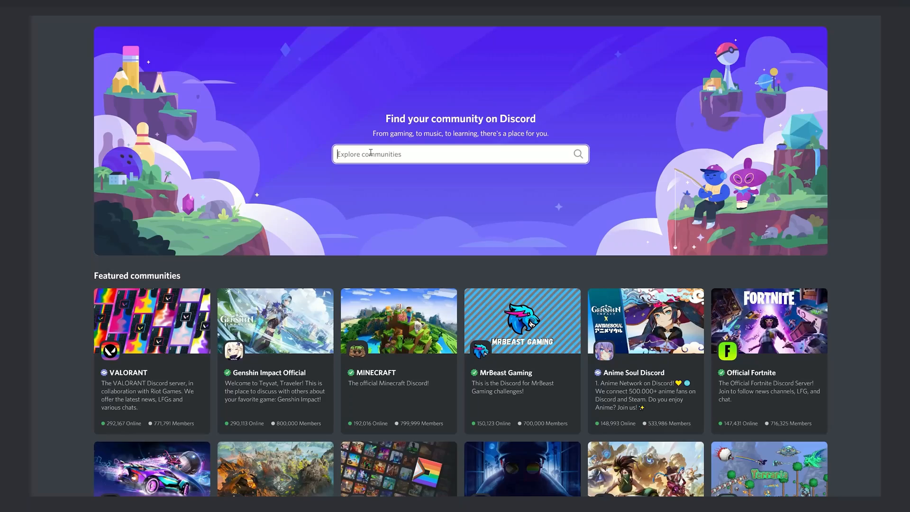
{"action": "type", "text": "cats"}
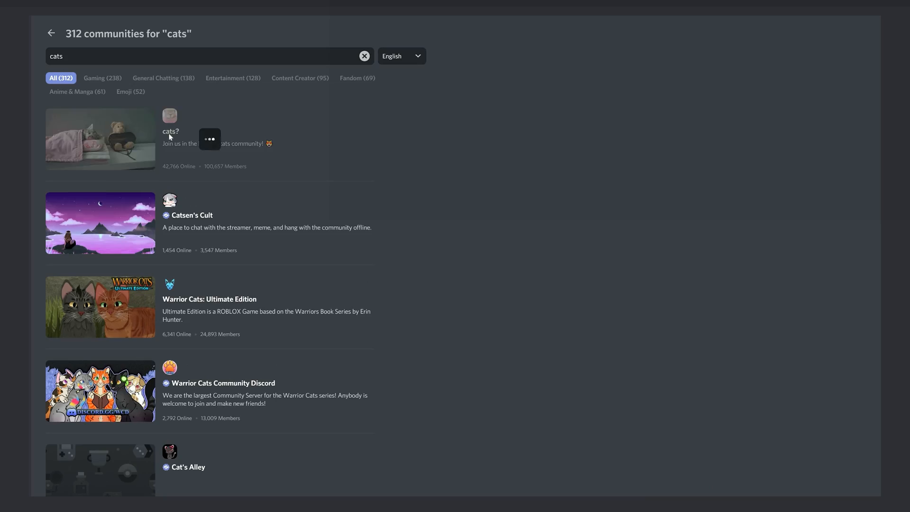
{"action": "left_click", "coordinate": [170, 132]}
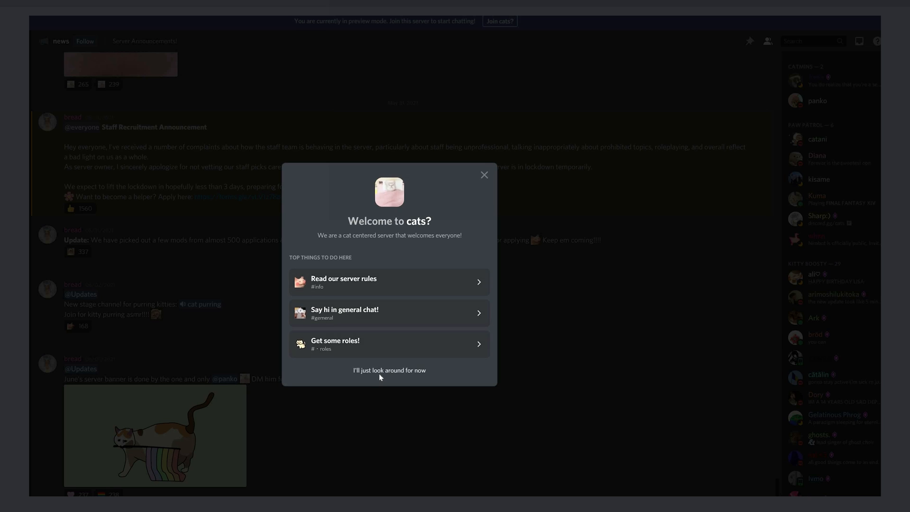
{"action": "left_click", "coordinate": [389, 370]}
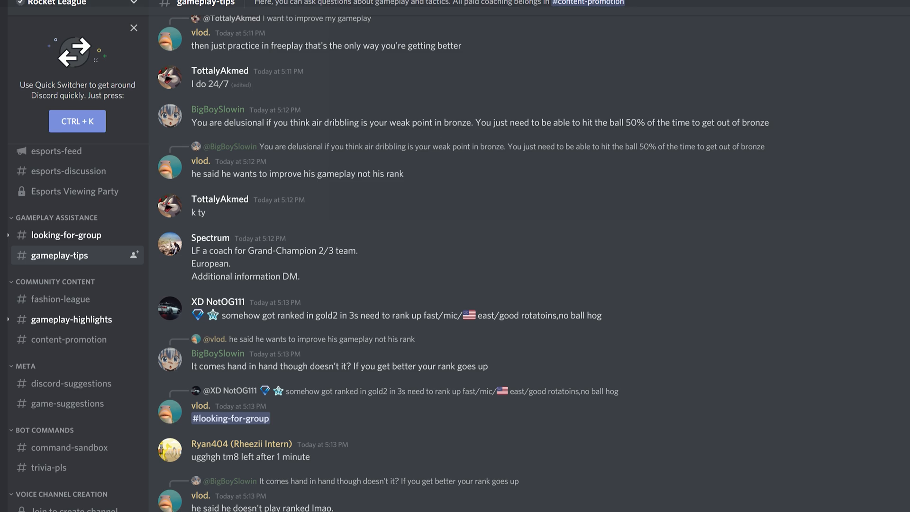
{"action": "scroll", "scroll_direction": "down", "scroll_amount": 3}
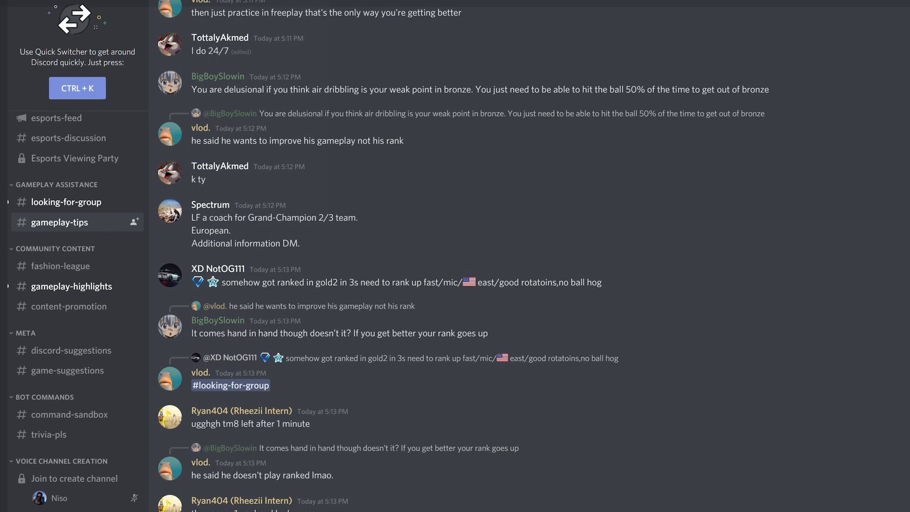
{"action": "scroll", "scroll_direction": "down", "scroll_amount": 3}
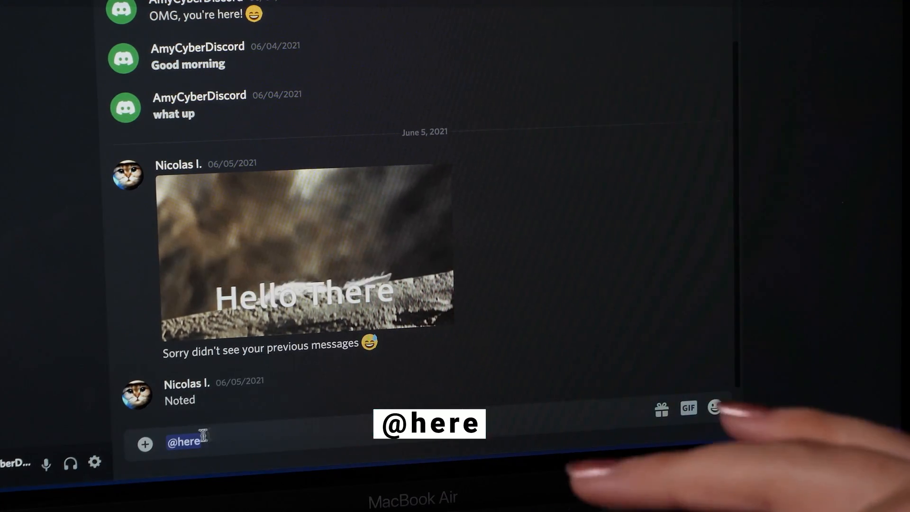
{"action": "key", "text": "Enter"}
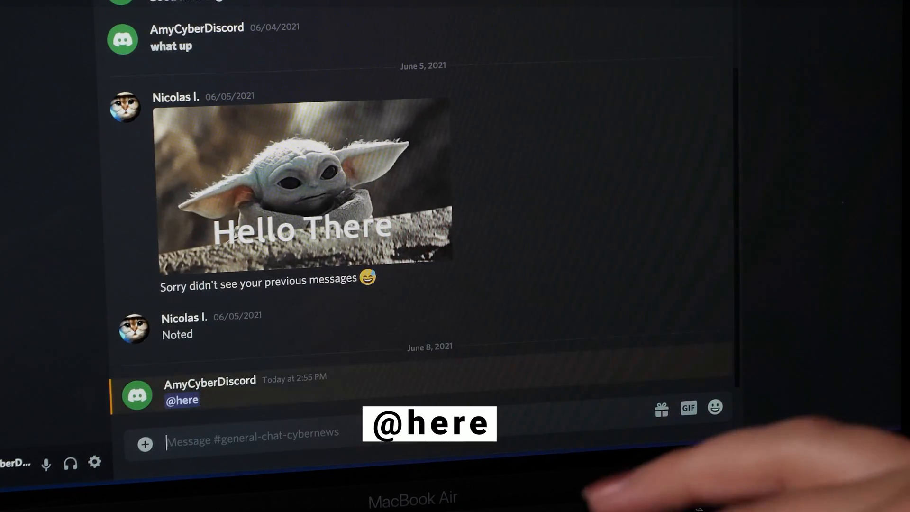
{"action": "type", "text": "Are you free @"}
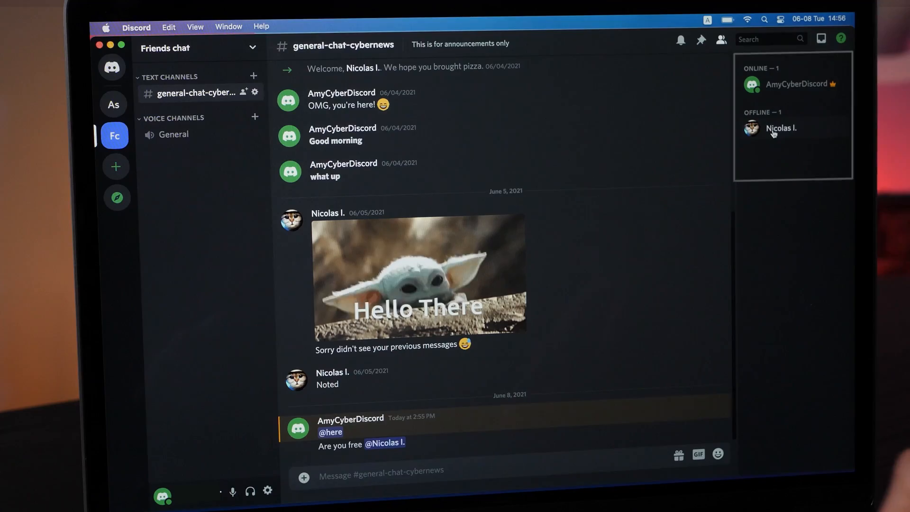
View the offline member's options, then edit the mention message to ask if they are ok
{"action": "right_click", "coordinate": [773, 129]}
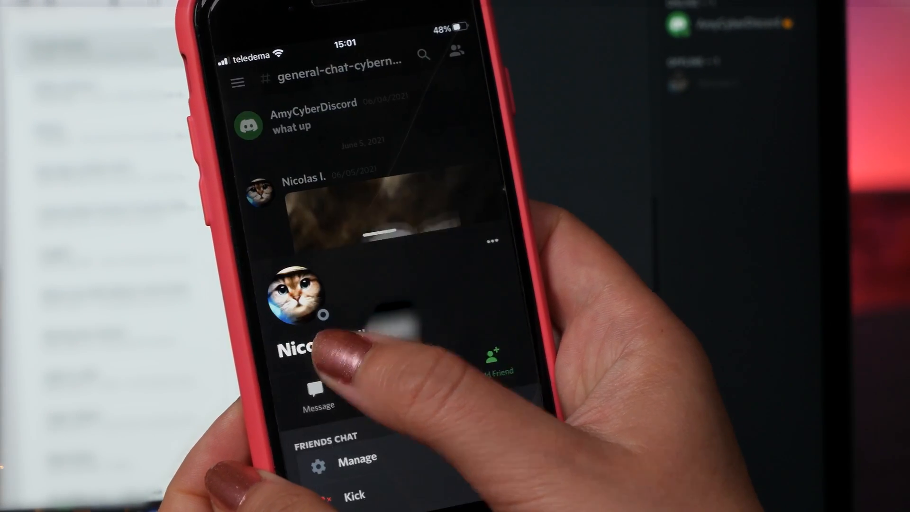
{"action": "left_click", "coordinate": [315, 396]}
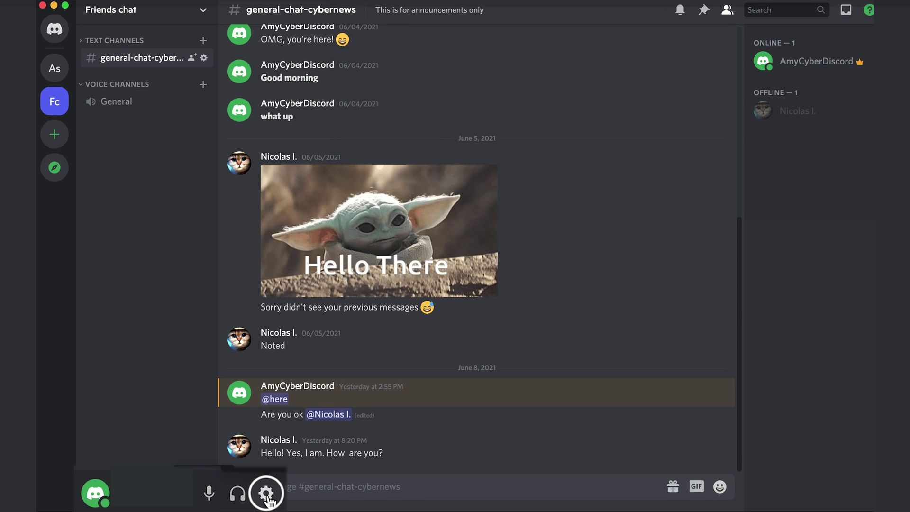
In Privacy & Safety, turn off direct messages from server members and return to the channel
{"action": "left_click", "coordinate": [267, 490]}
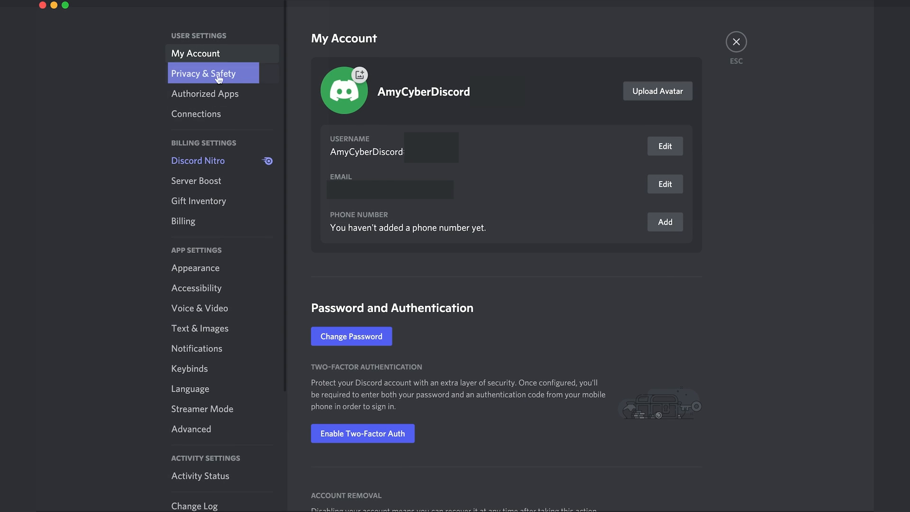
{"action": "left_click", "coordinate": [202, 74]}
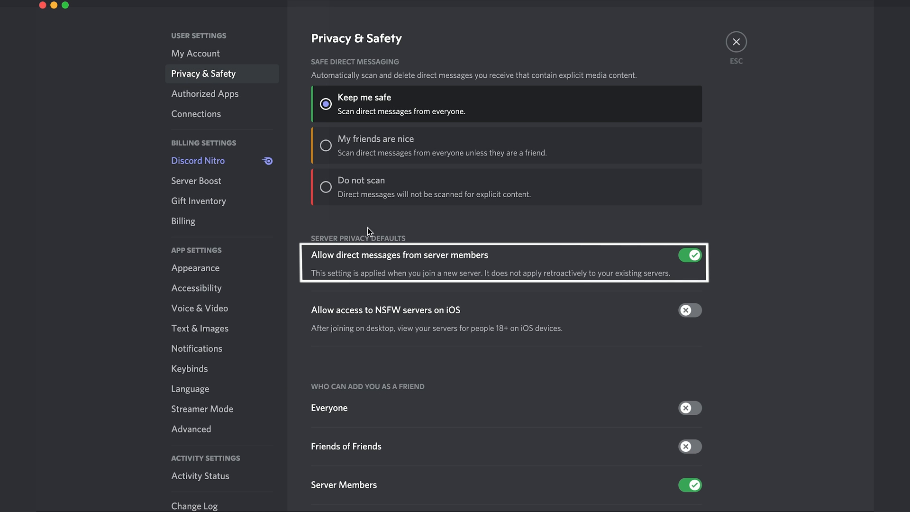
{"action": "scroll", "scroll_direction": "down", "scroll_amount": 3}
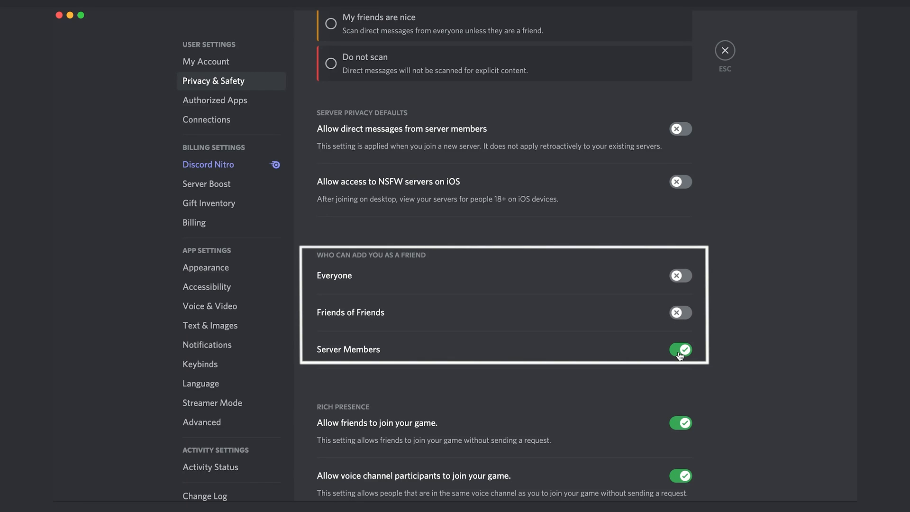
{"action": "left_click", "coordinate": [726, 50]}
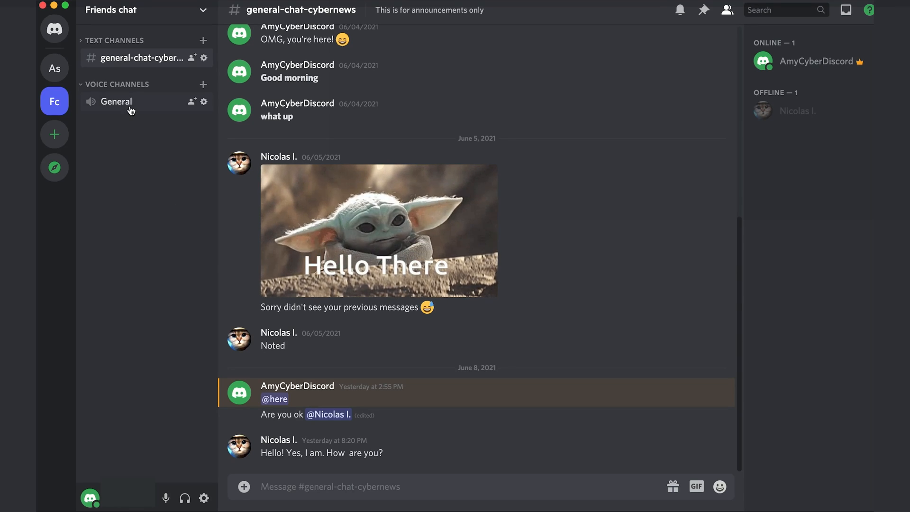
{"action": "left_click", "coordinate": [116, 102]}
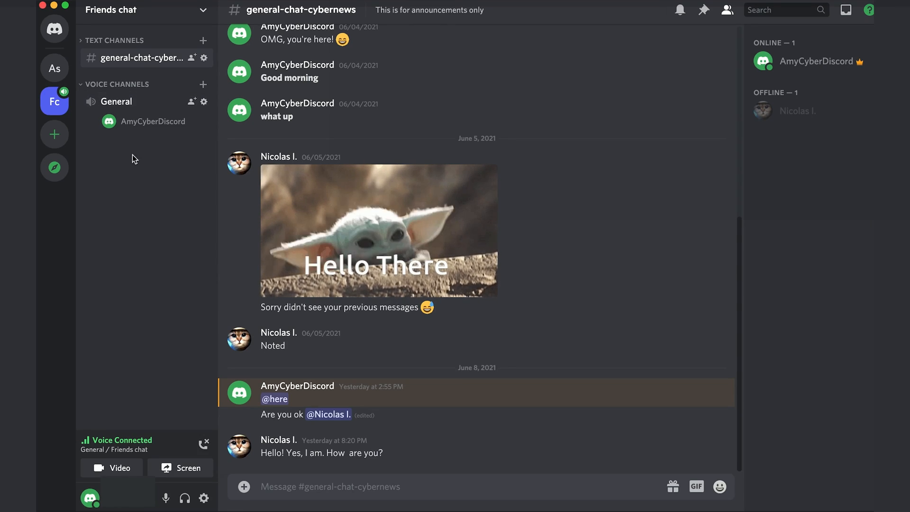
{"action": "mouse_move", "coordinate": [125, 440]}
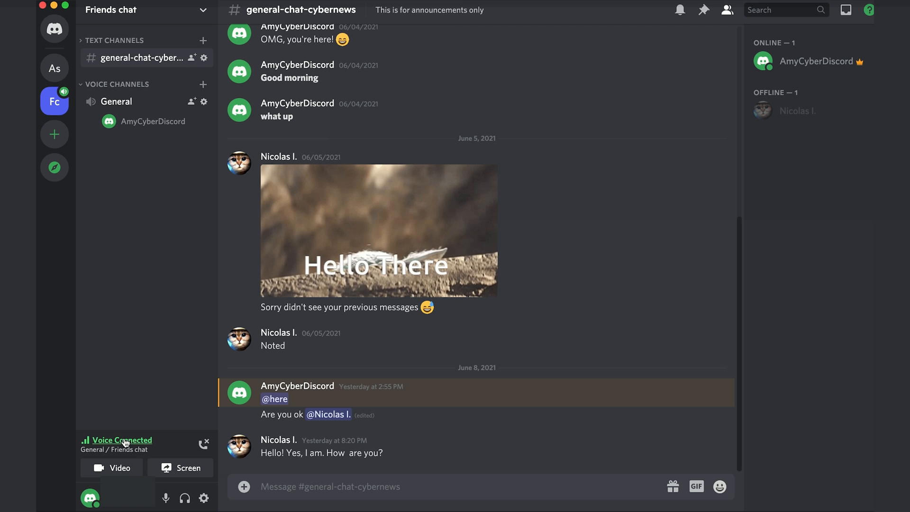
{"action": "right_click", "coordinate": [152, 122]}
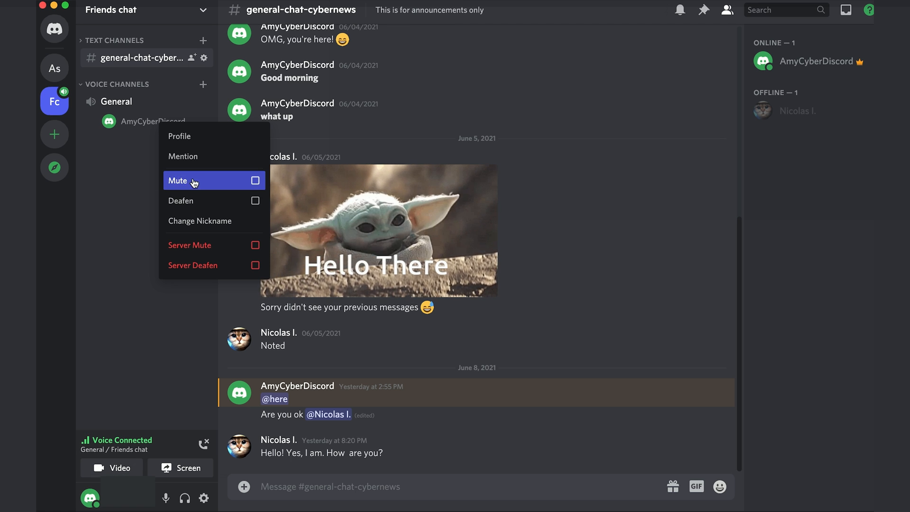
{"action": "mouse_move", "coordinate": [198, 252]}
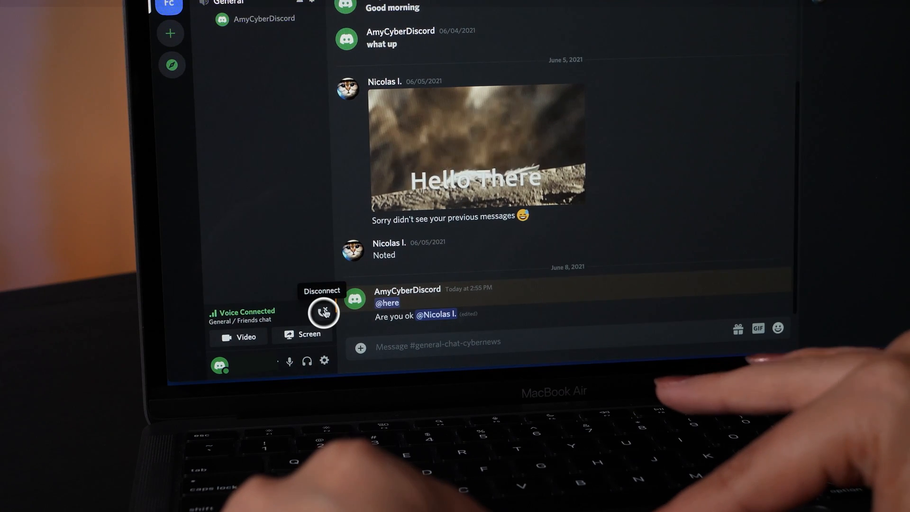
{"action": "left_click", "coordinate": [323, 313]}
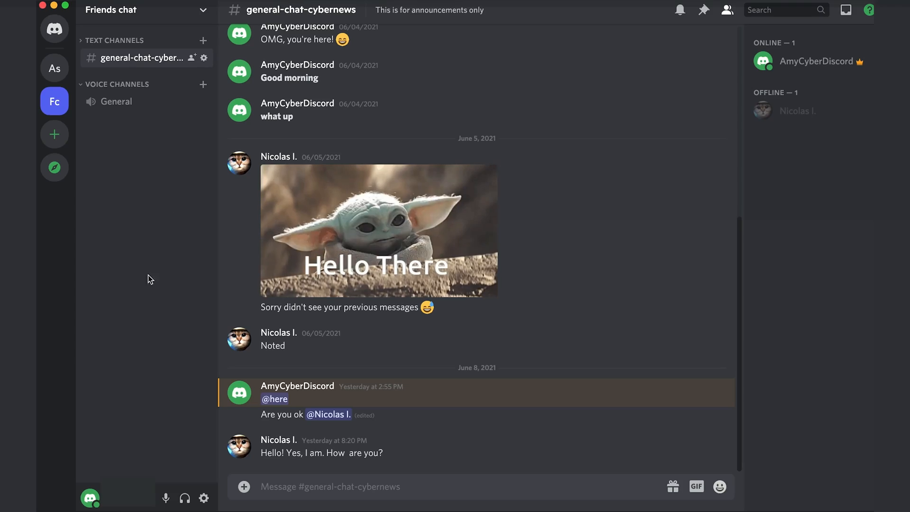
{"action": "left_click", "coordinate": [117, 102]}
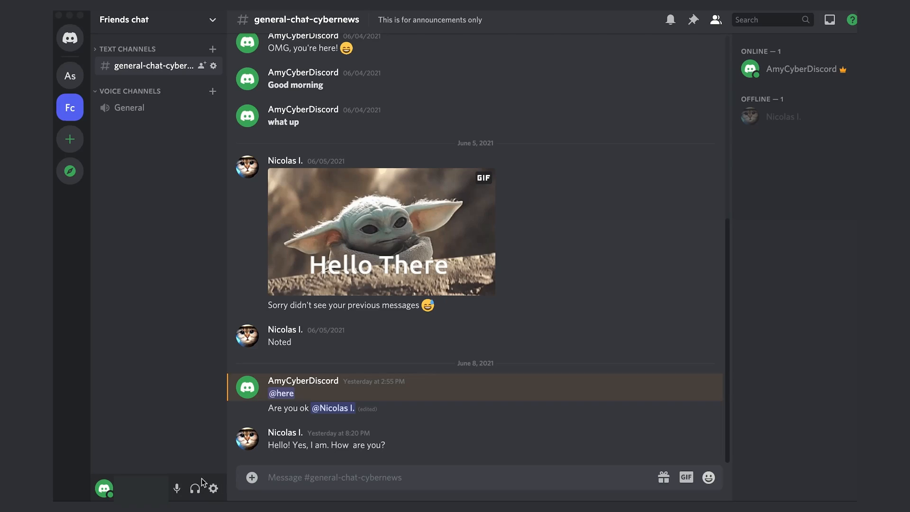
Set the Voice & Video input mode to Push to Talk in user settings
{"action": "left_click", "coordinate": [213, 488]}
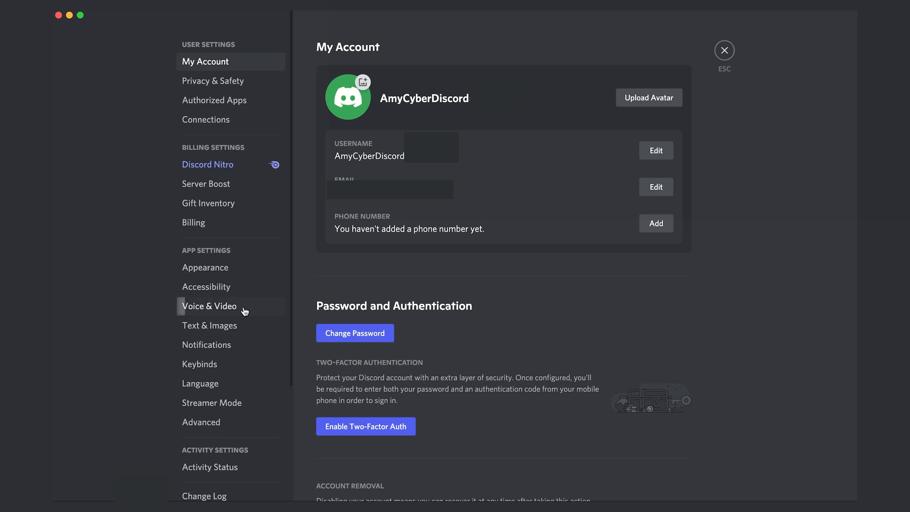
{"action": "mouse_move", "coordinate": [190, 307]}
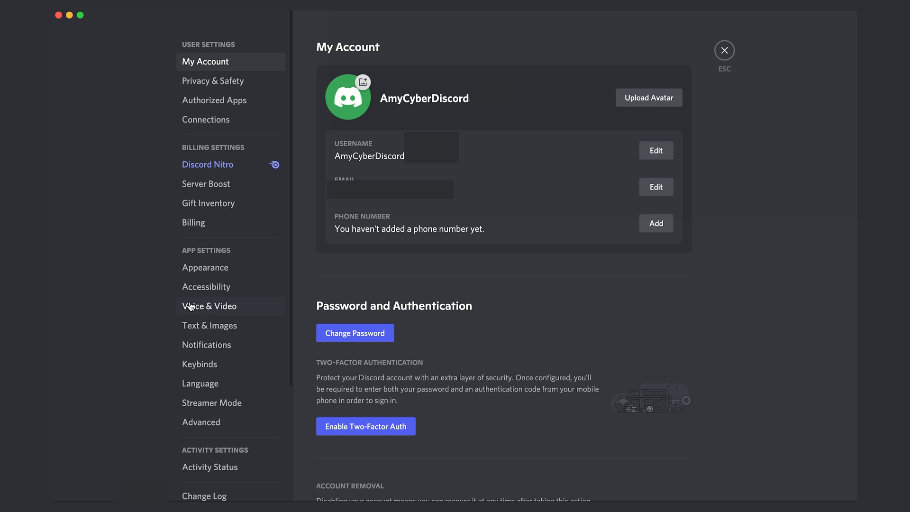
{"action": "left_click", "coordinate": [209, 306]}
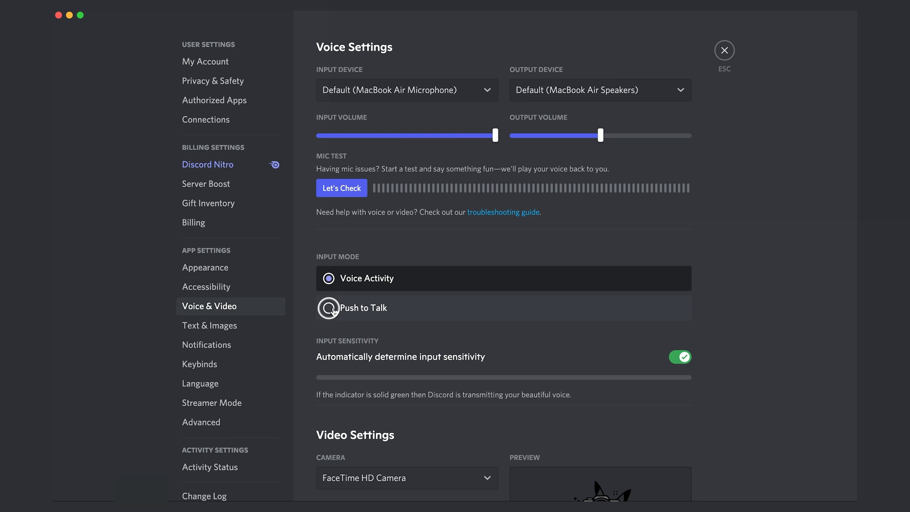
{"action": "left_click", "coordinate": [724, 49]}
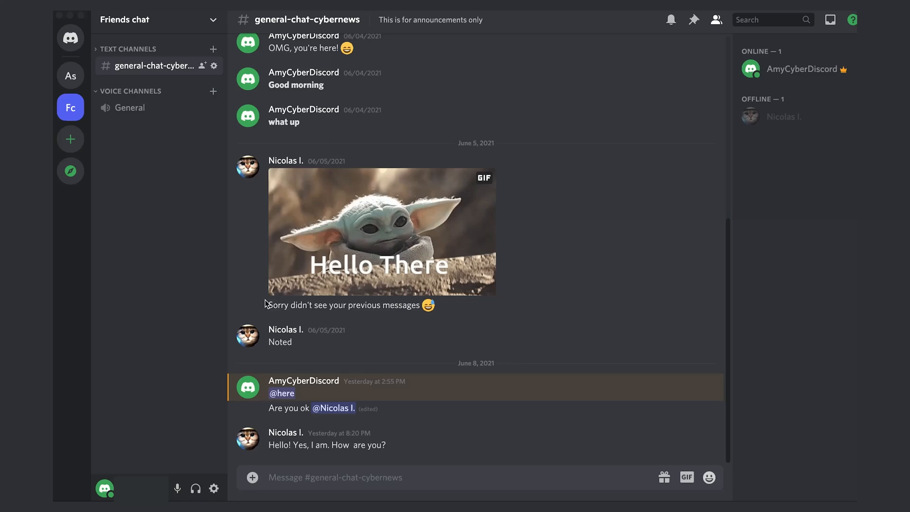
{"action": "mouse_move", "coordinate": [72, 108]}
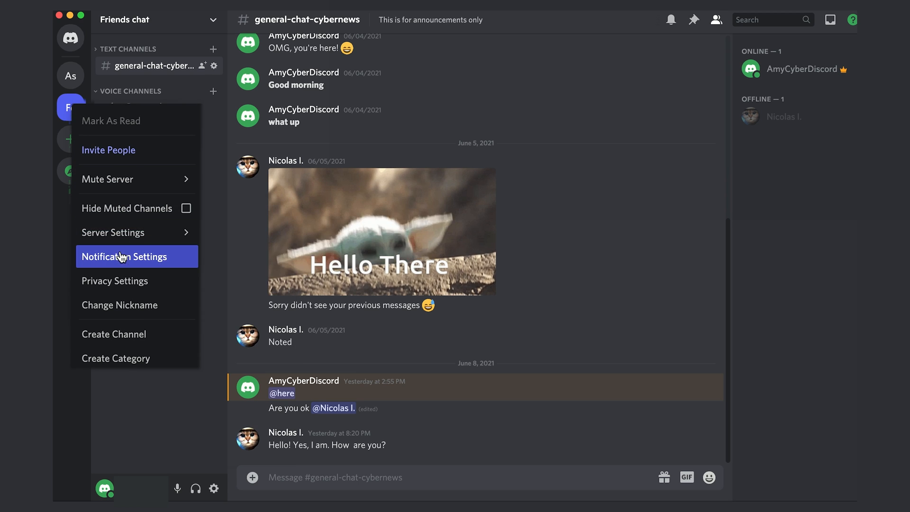
{"action": "left_click", "coordinate": [125, 256]}
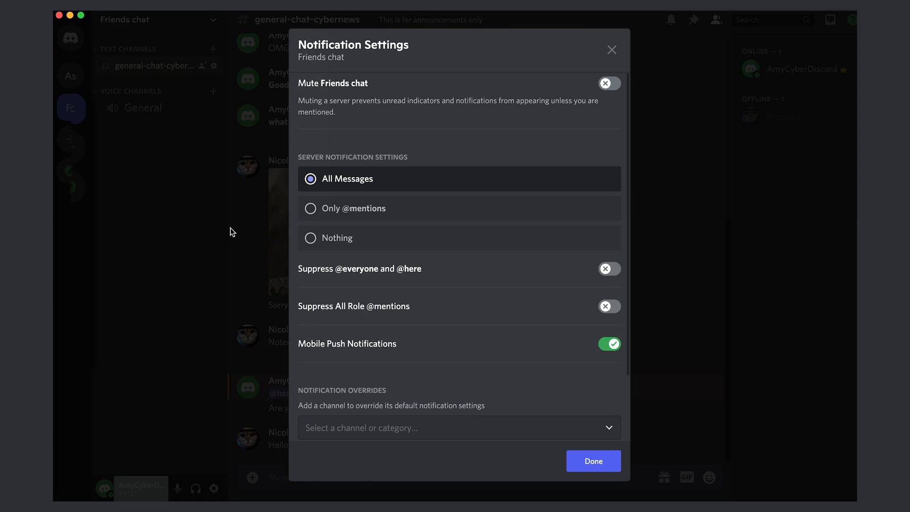
{"action": "mouse_move", "coordinate": [341, 241]}
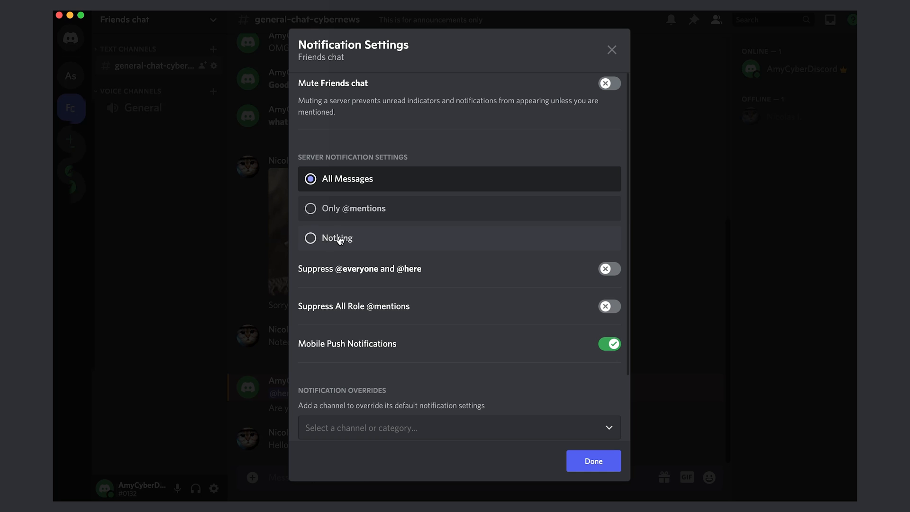
{"action": "left_click", "coordinate": [354, 208]}
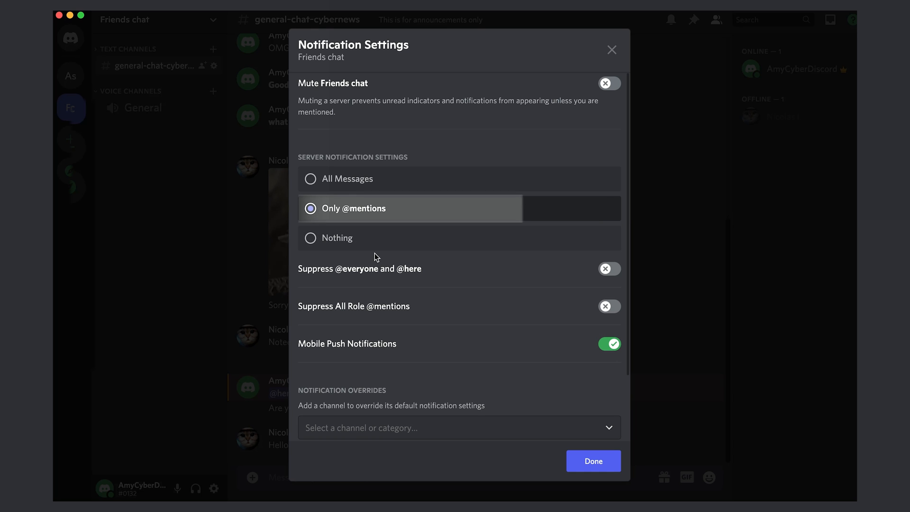
{"action": "left_click", "coordinate": [593, 460]}
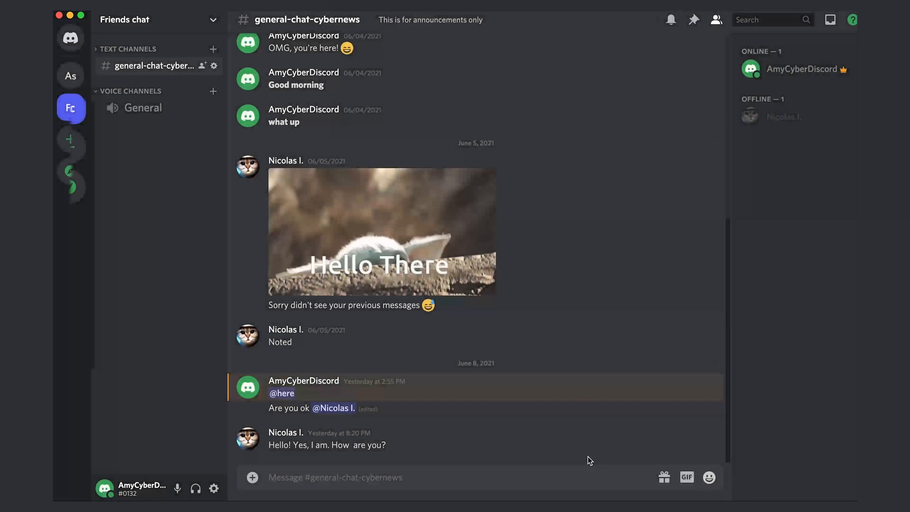